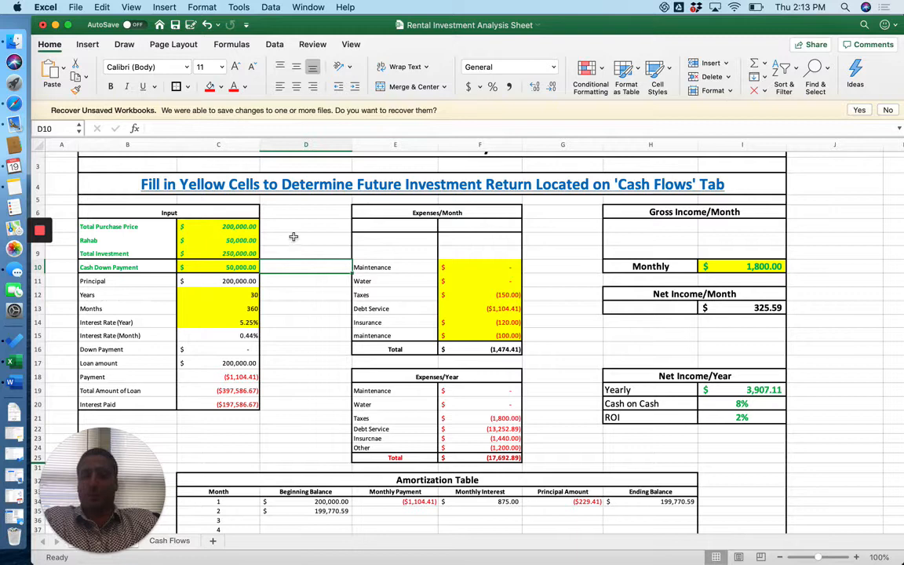
Step: Review the total purchase price, rehab amount, cash down payment and total investment inputs
{"action": "left_click", "coordinate": [304, 226]}
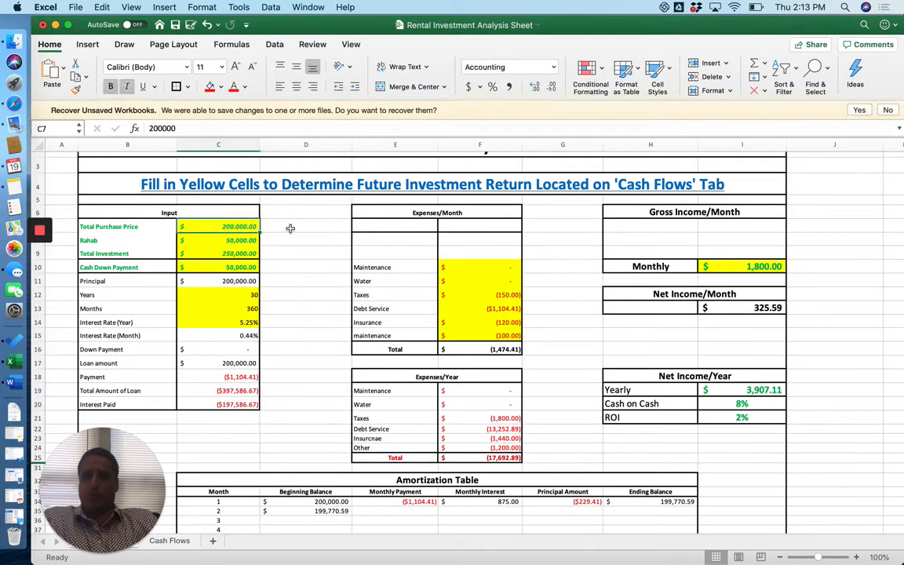
{"action": "scroll", "scroll_direction": "down", "scroll_amount": 3}
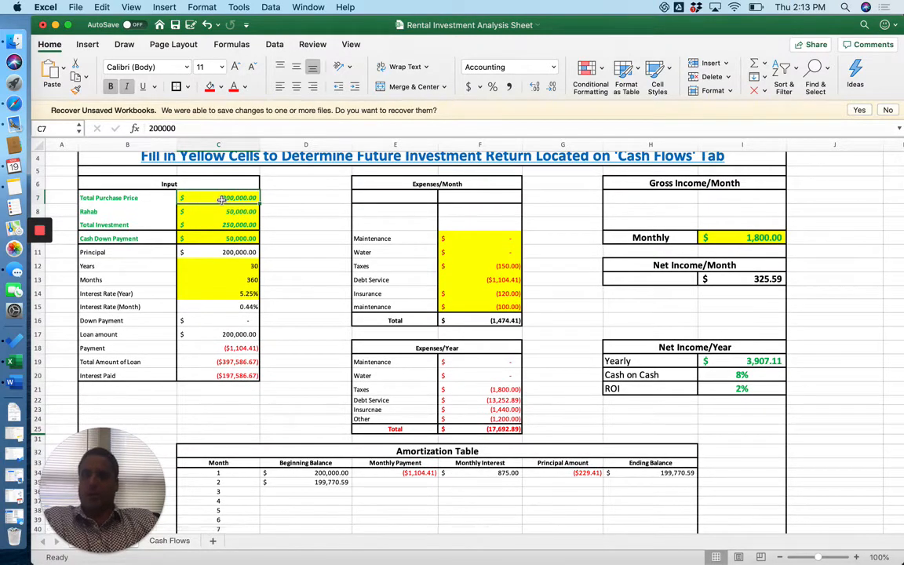
{"action": "left_click", "coordinate": [218, 211]}
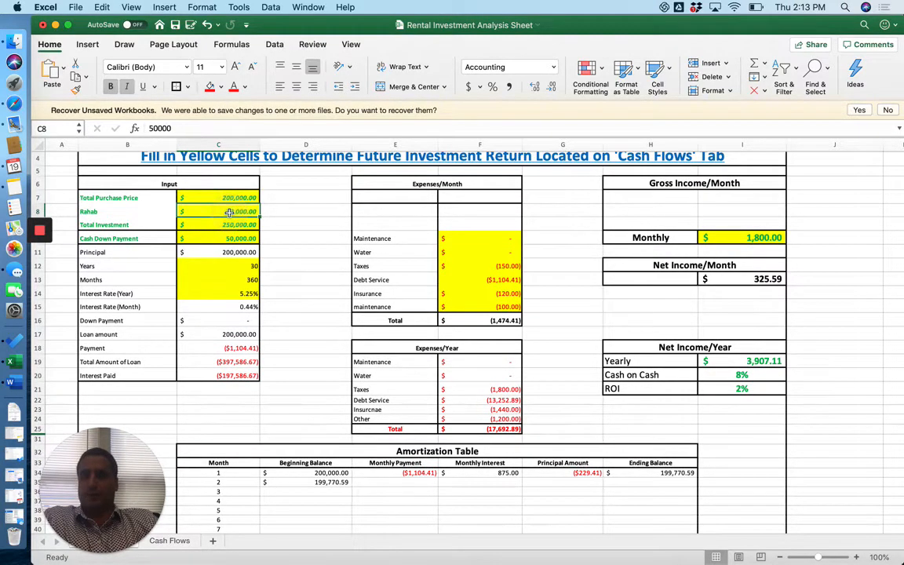
{"action": "left_click", "coordinate": [218, 210]}
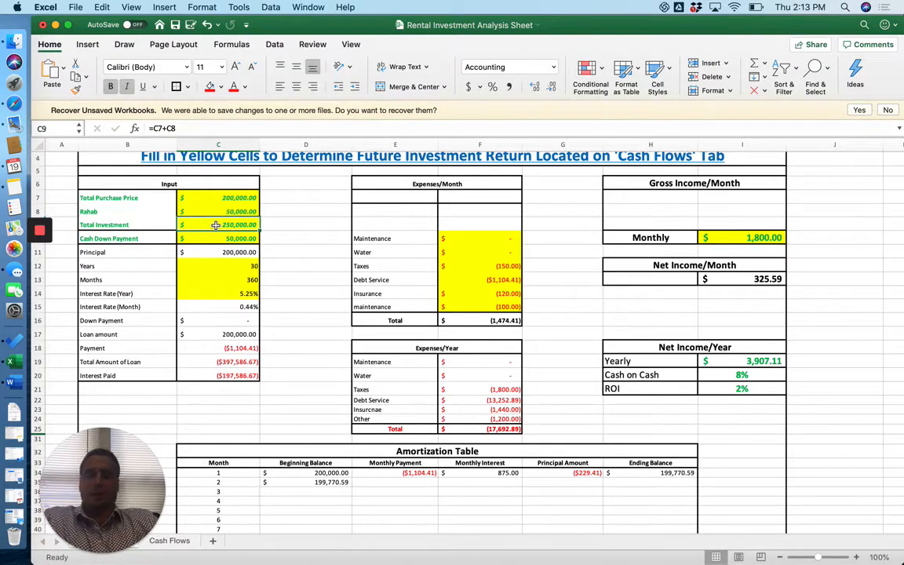
{"action": "left_click", "coordinate": [219, 198]}
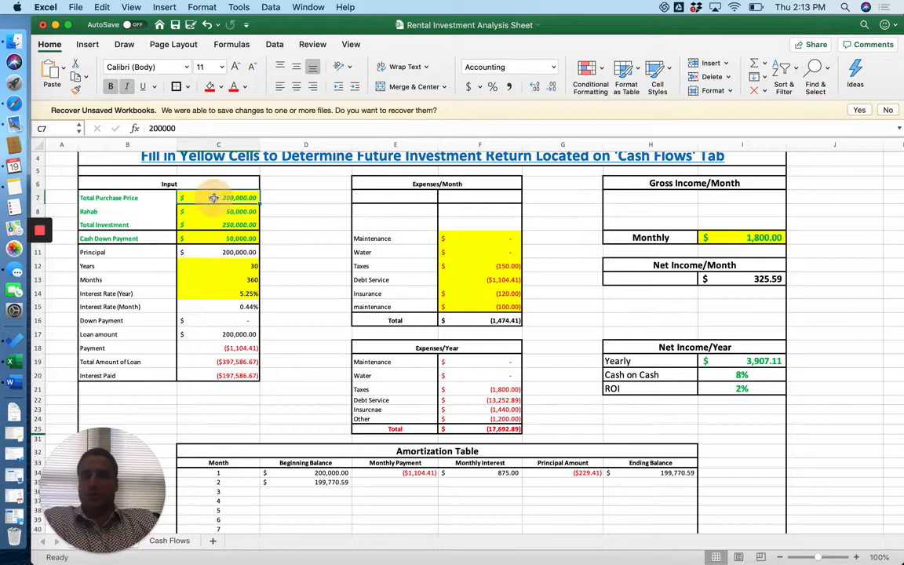
{"action": "left_click", "coordinate": [218, 210]}
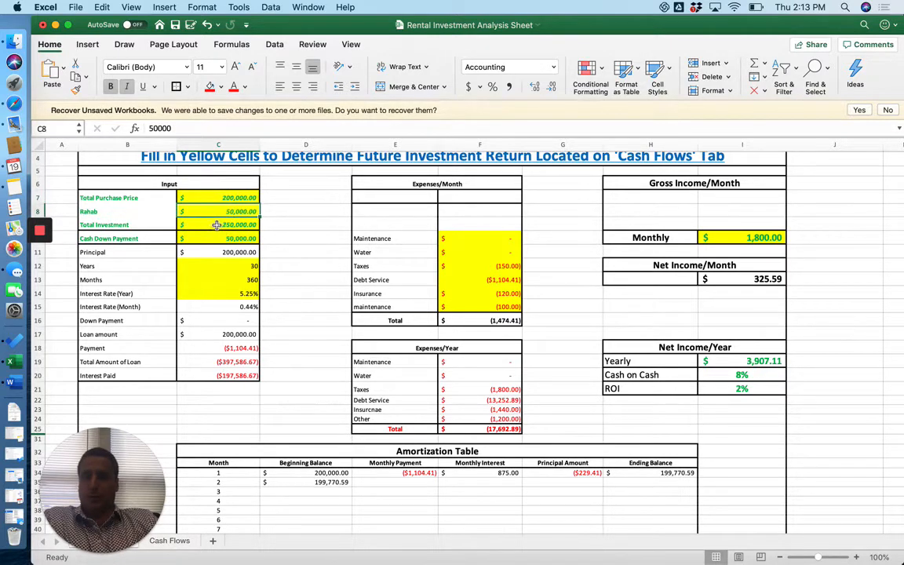
{"action": "left_click", "coordinate": [218, 224]}
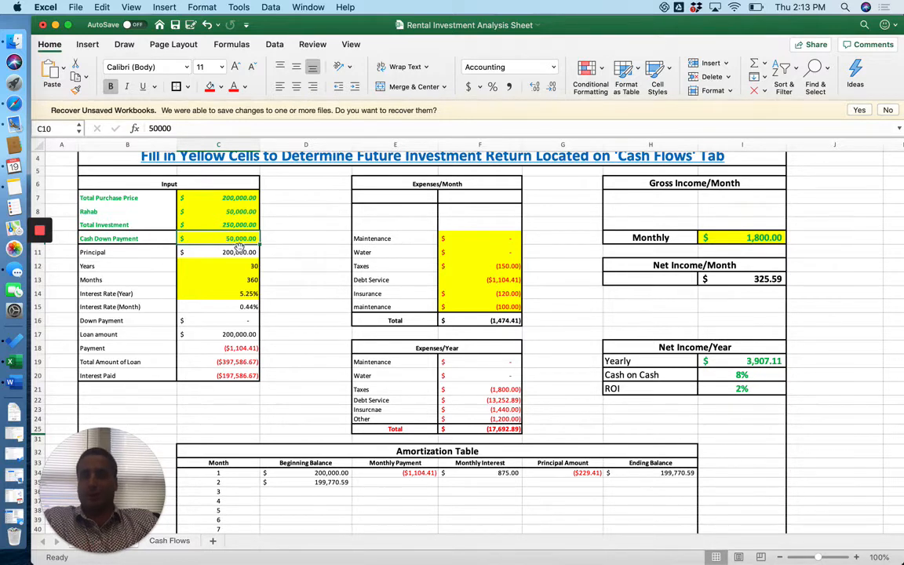
Step: Review the loan principal, yearly and monthly interest rate, and monthly payment formulas
{"action": "scroll", "scroll_direction": "down", "scroll_amount": 3}
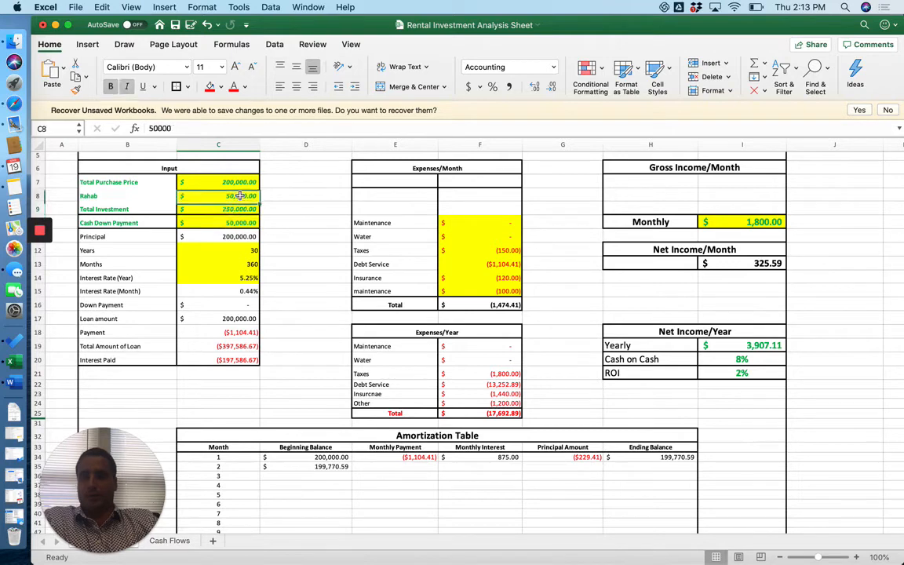
{"action": "left_click", "coordinate": [218, 235]}
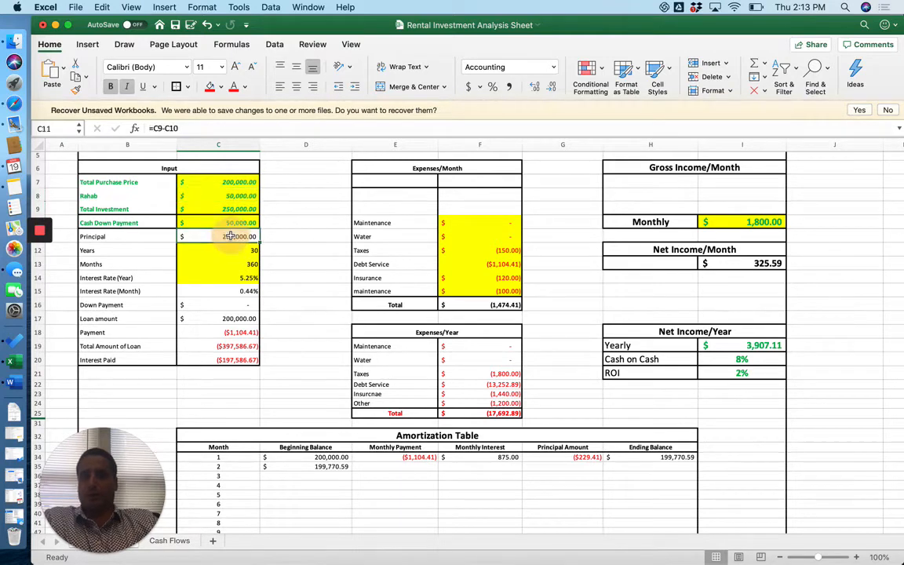
{"action": "left_click", "coordinate": [218, 249]}
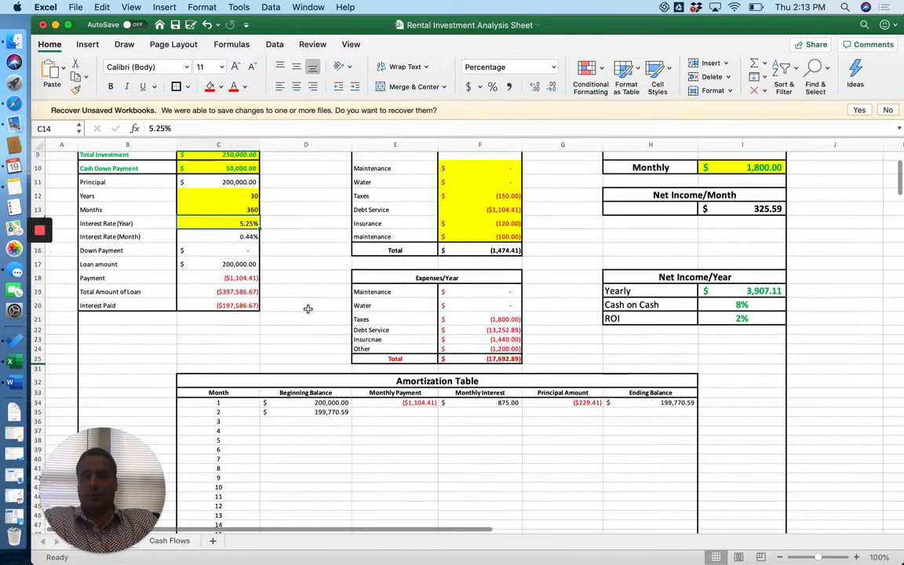
{"action": "scroll", "scroll_direction": "up", "scroll_amount": 3}
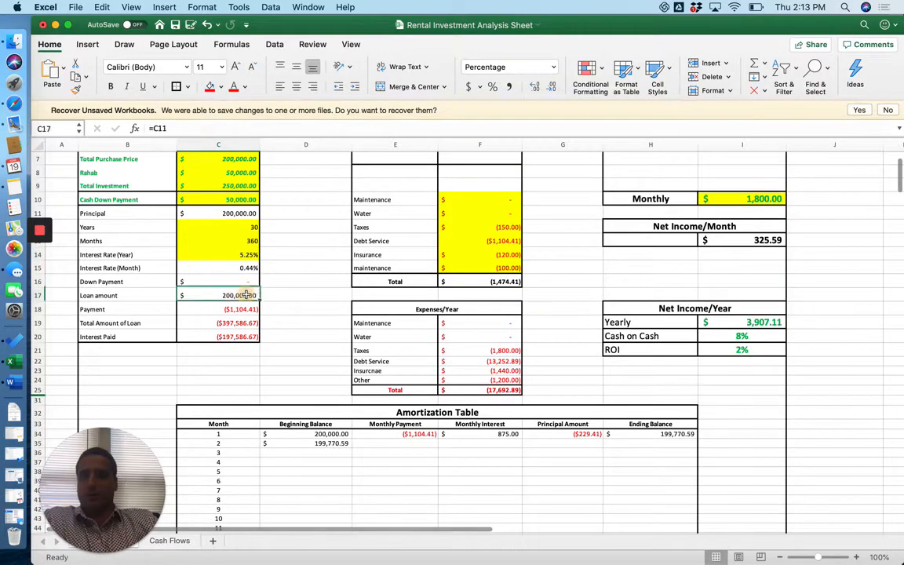
{"action": "scroll", "scroll_direction": "down", "scroll_amount": 3}
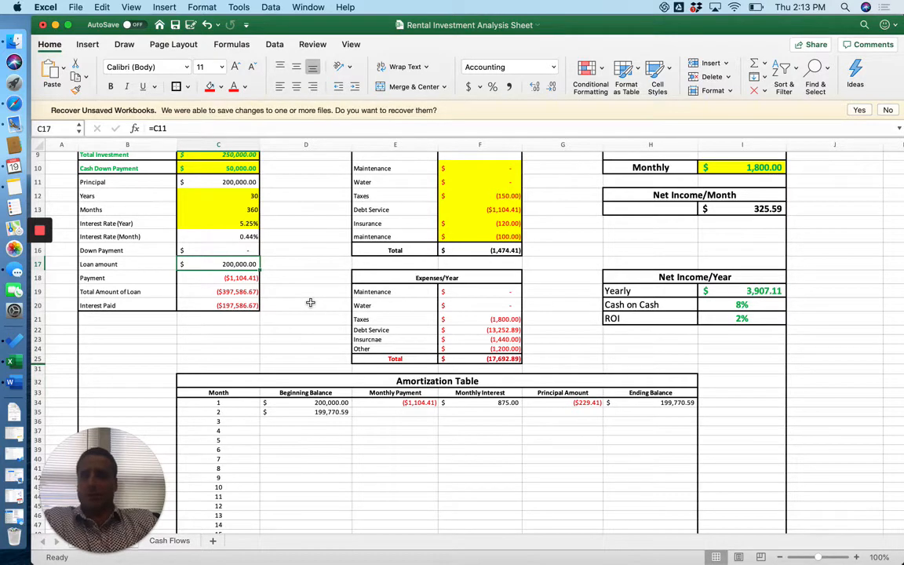
{"action": "left_click", "coordinate": [218, 278]}
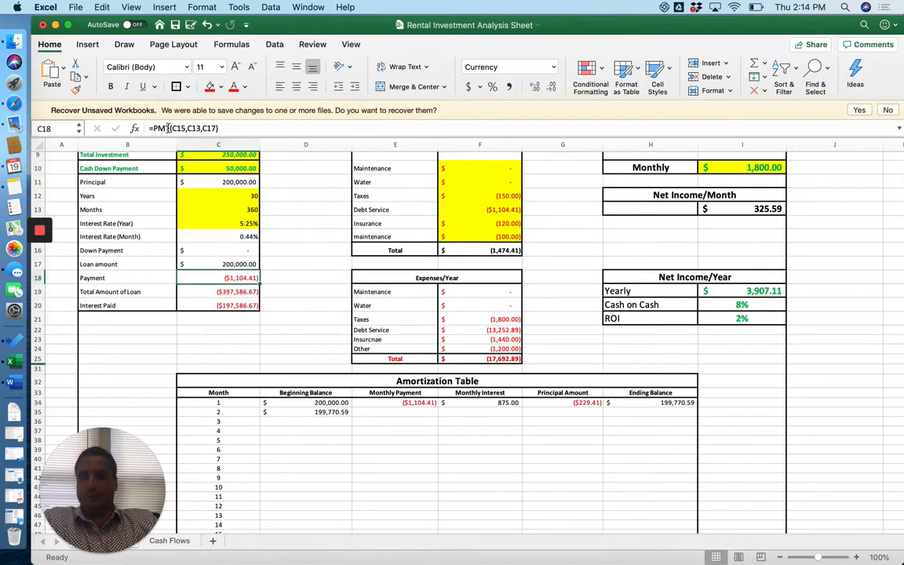
{"action": "mouse_move", "coordinate": [286, 226]}
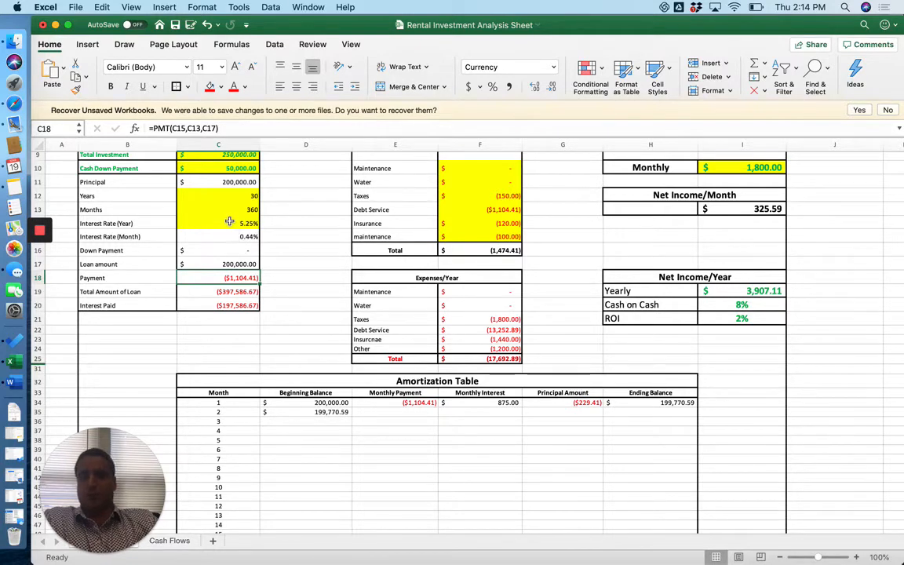
{"action": "left_click", "coordinate": [218, 235]}
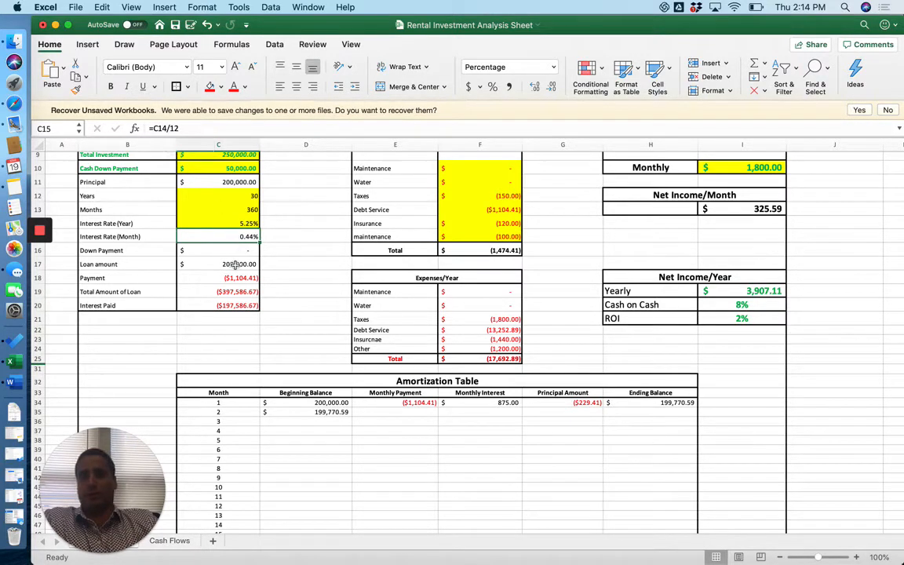
{"action": "left_click", "coordinate": [218, 278]}
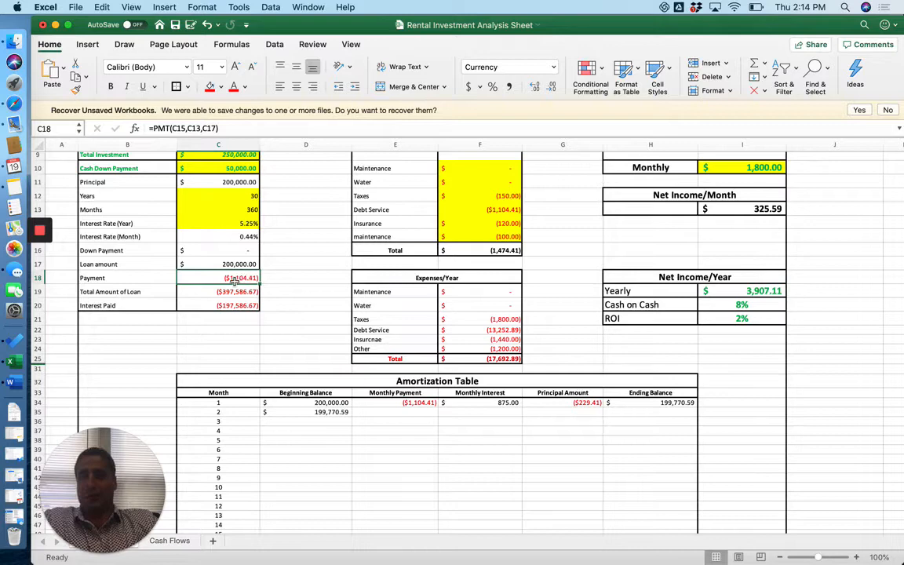
Step: Review the total amount of loan and interest paid formulas against the monthly payment
{"action": "scroll", "scroll_direction": "down", "scroll_amount": 3}
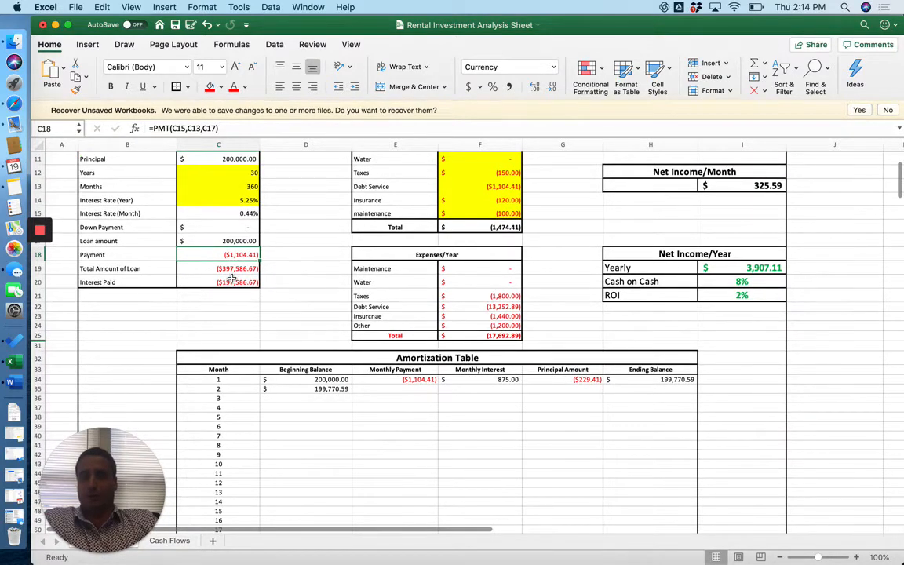
{"action": "left_click", "coordinate": [218, 268]}
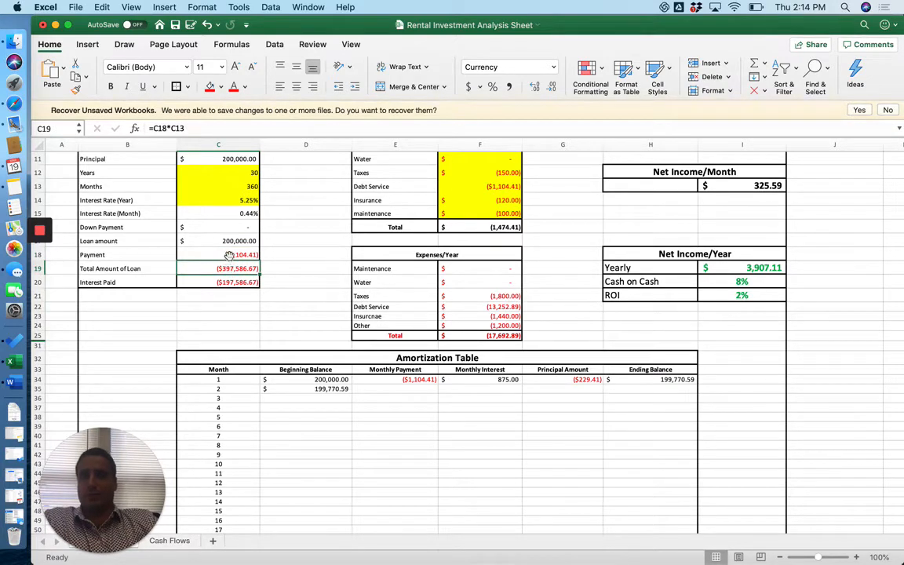
{"action": "left_click", "coordinate": [218, 255]}
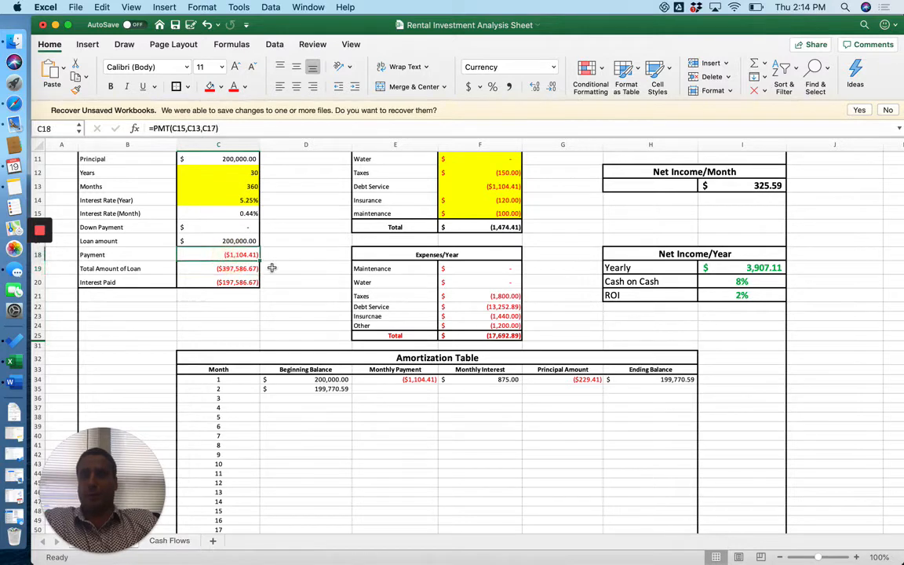
{"action": "left_click", "coordinate": [218, 266]}
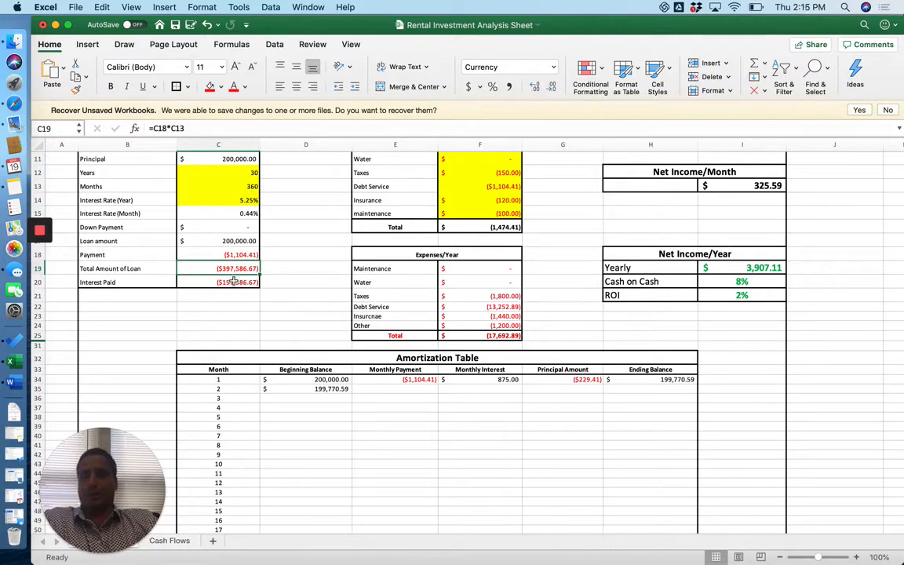
{"action": "left_click", "coordinate": [218, 282]}
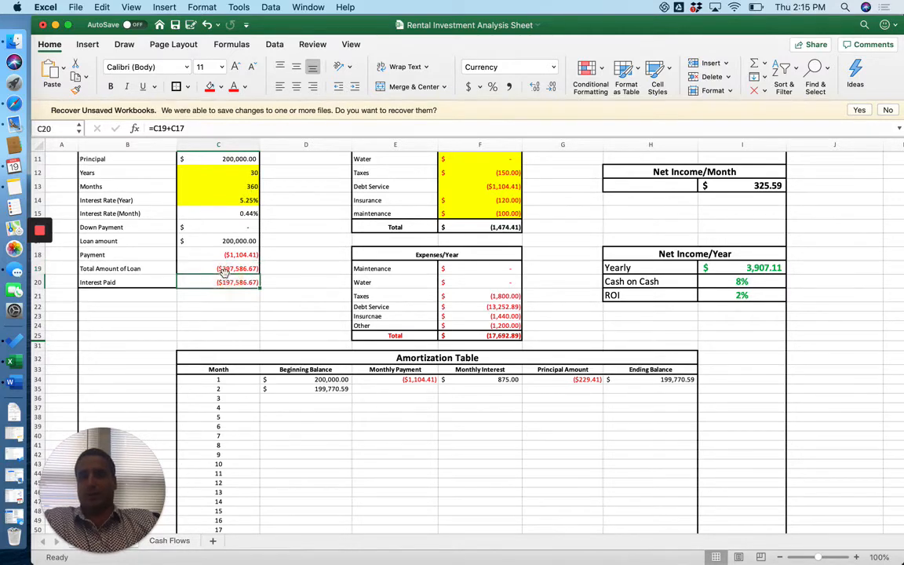
{"action": "left_click", "coordinate": [219, 267]}
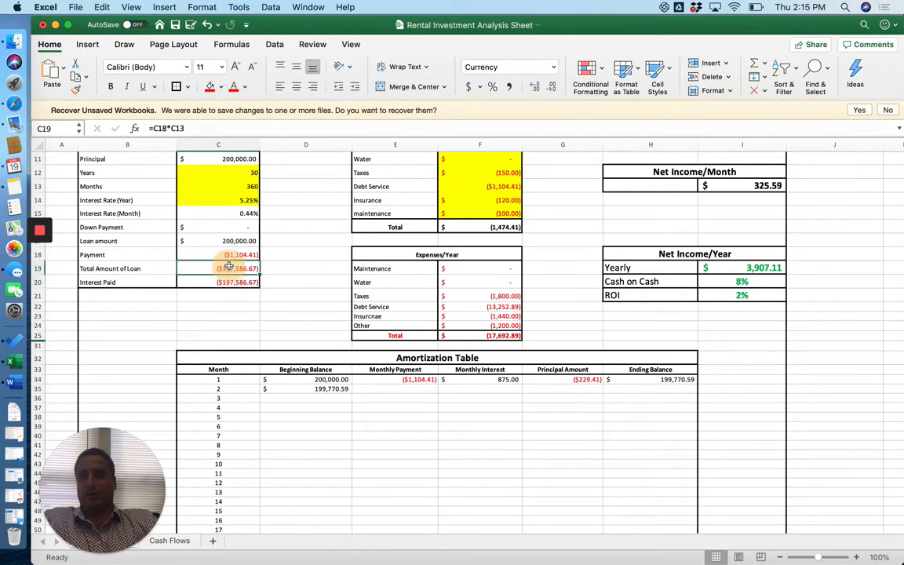
{"action": "left_click", "coordinate": [219, 283]}
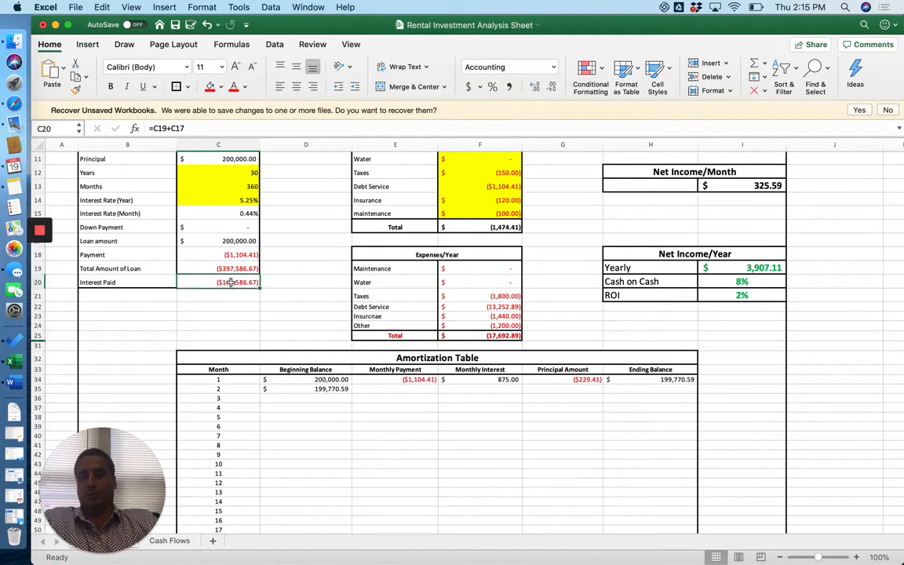
{"action": "scroll", "scroll_direction": "up", "scroll_amount": 3}
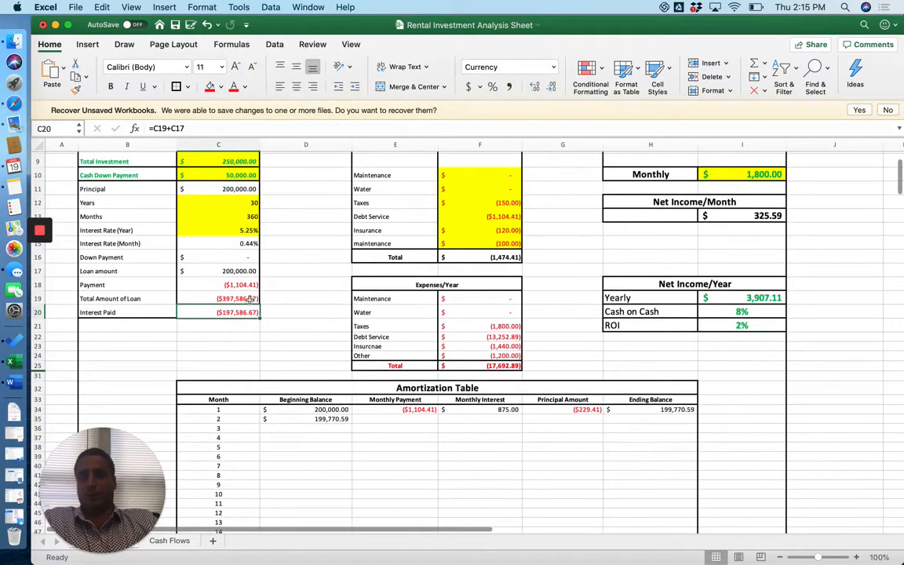
{"action": "mouse_move", "coordinate": [283, 293]}
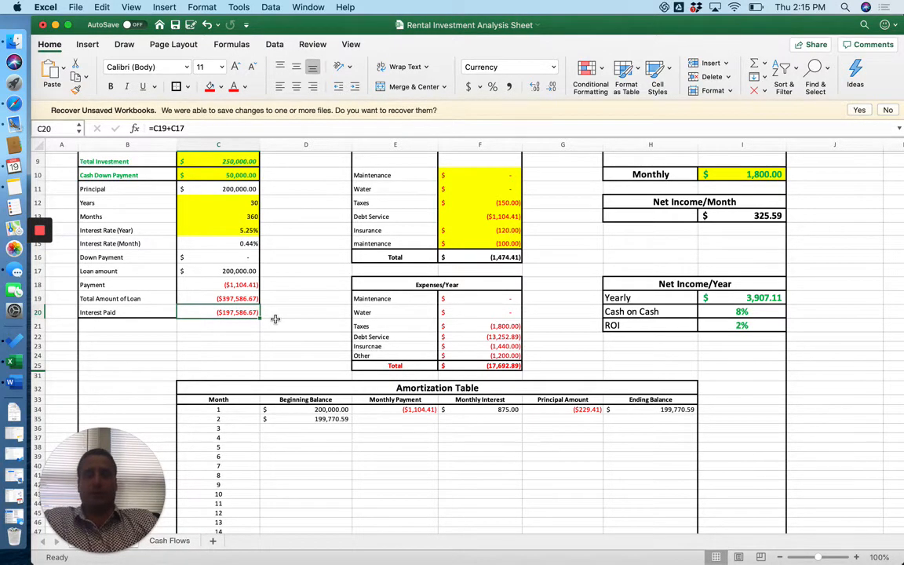
{"action": "scroll", "scroll_direction": "down", "scroll_amount": 3}
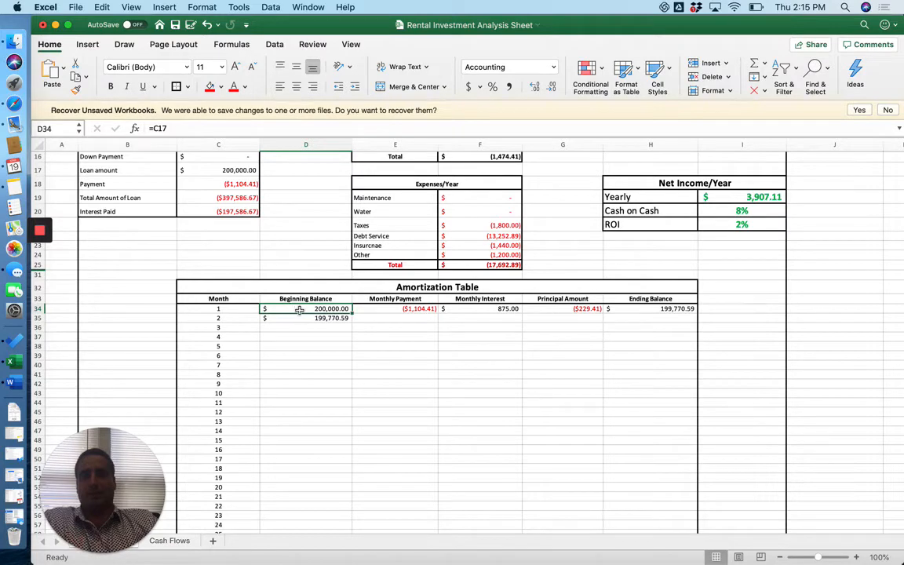
Step: Inspect month 1's payment, interest, principal, ending balance and month 2's beginning balance formulas
{"action": "left_click", "coordinate": [396, 307]}
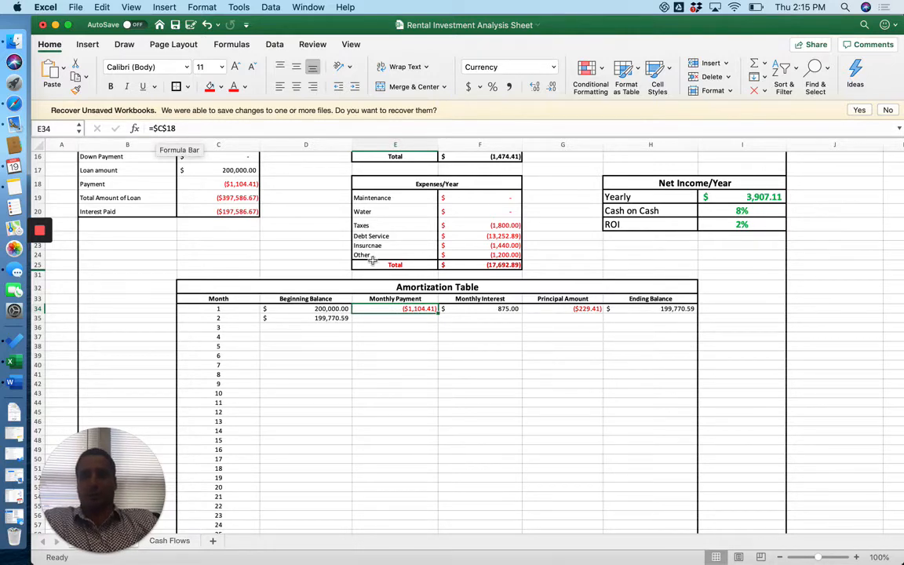
{"action": "mouse_move", "coordinate": [416, 455]}
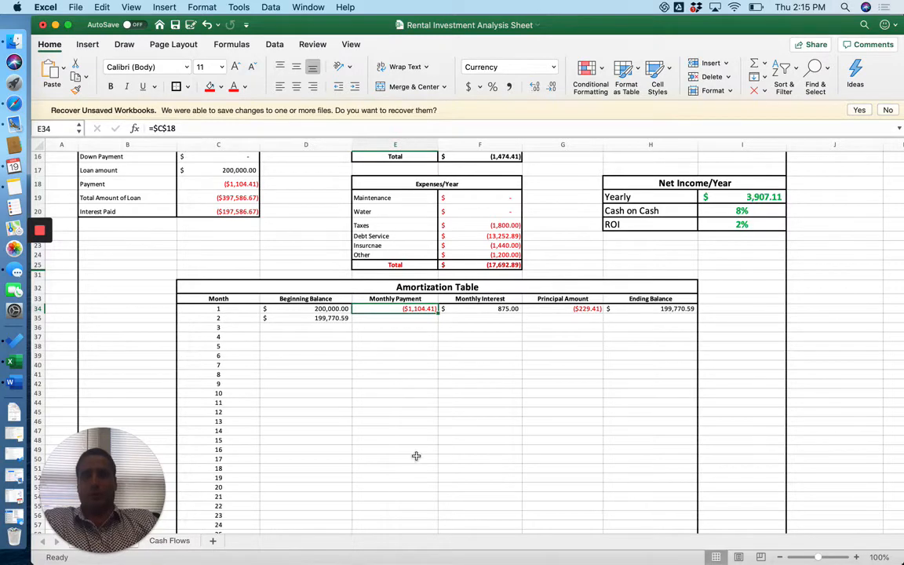
{"action": "mouse_move", "coordinate": [408, 369]}
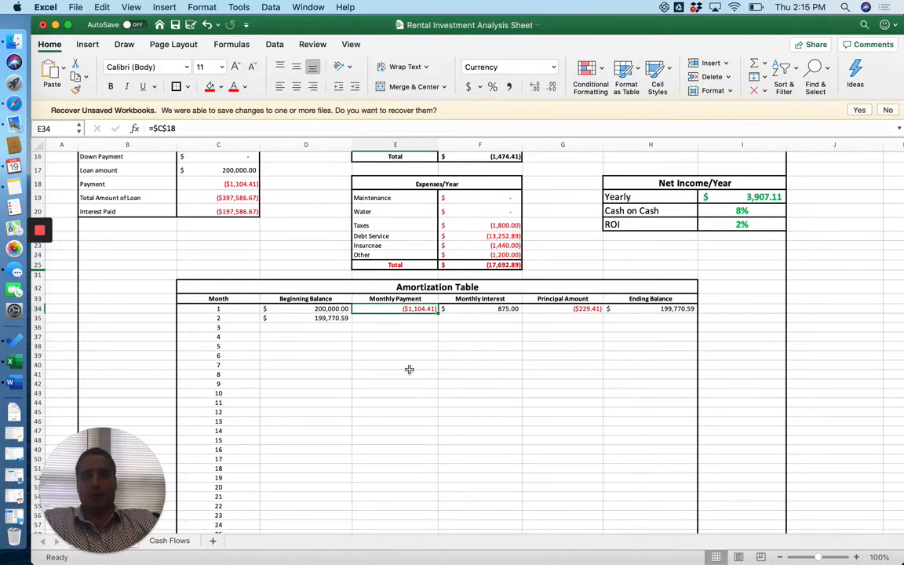
{"action": "left_click", "coordinate": [493, 303]}
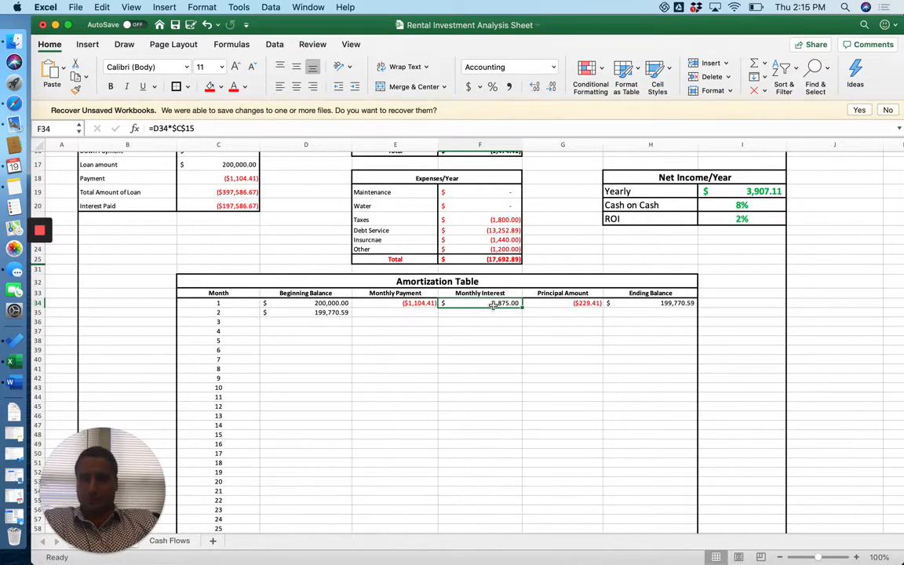
{"action": "scroll", "scroll_direction": "up", "scroll_amount": 3}
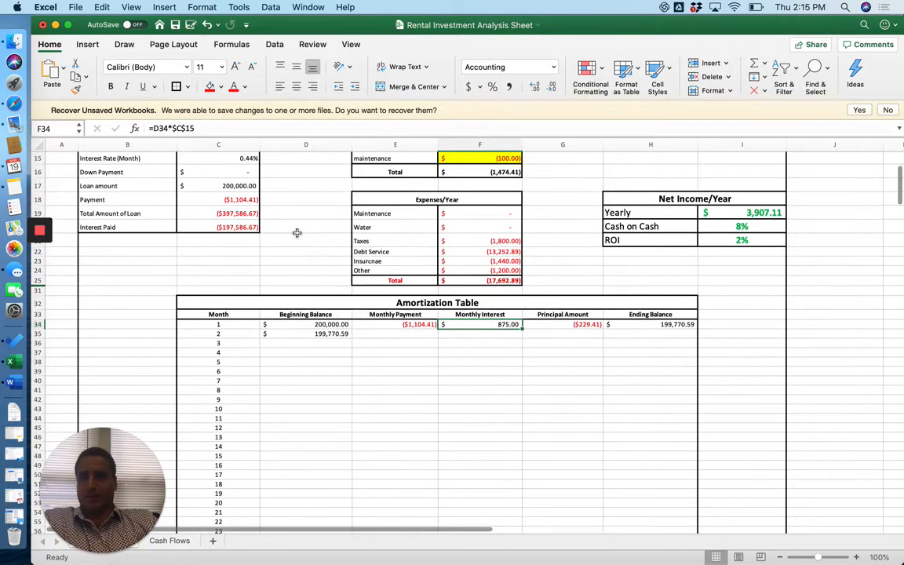
{"action": "scroll", "scroll_direction": "up", "scroll_amount": 3}
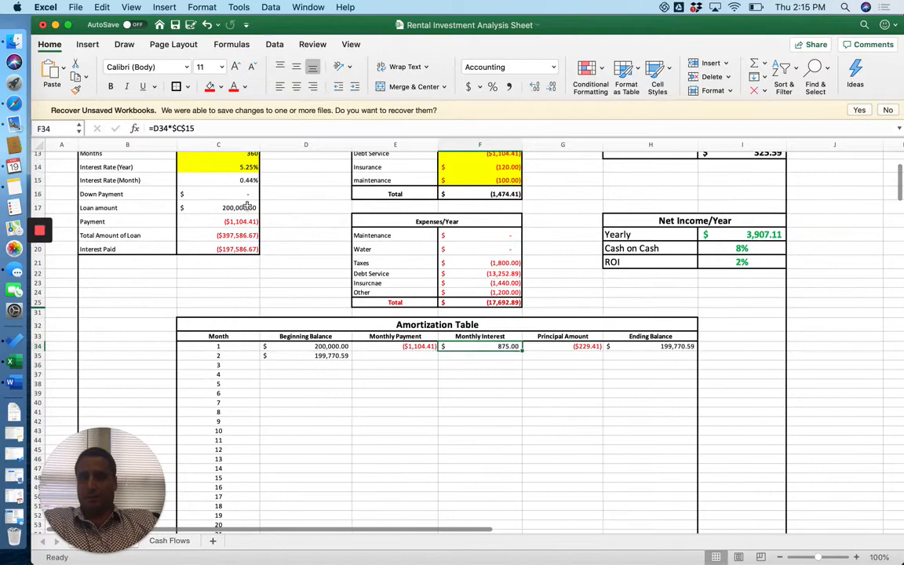
{"action": "mouse_move", "coordinate": [229, 183]}
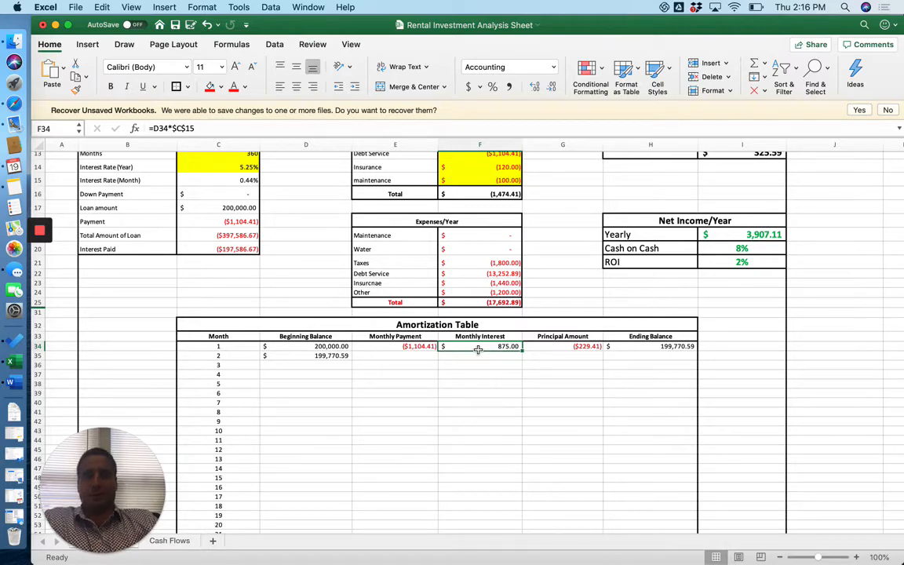
{"action": "left_click", "coordinate": [562, 347]}
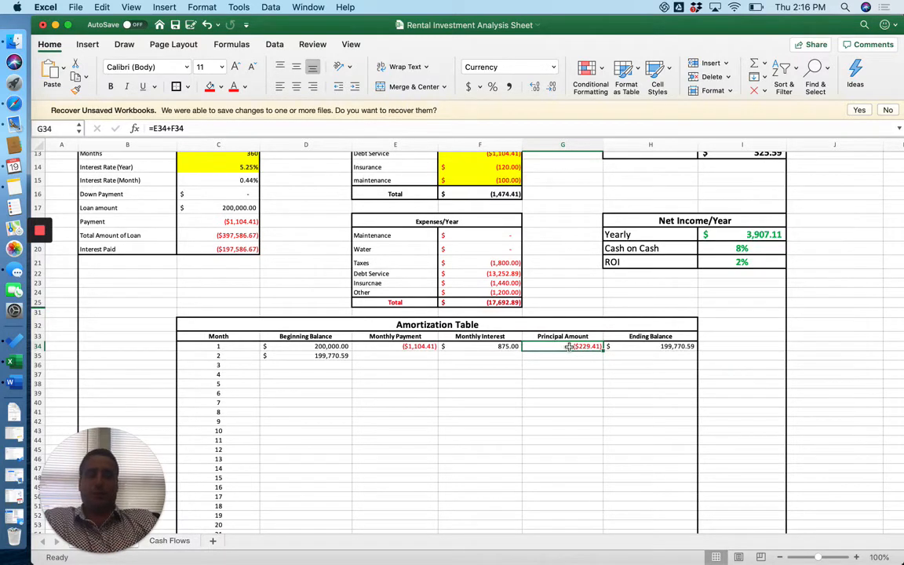
{"action": "left_click", "coordinate": [650, 347]}
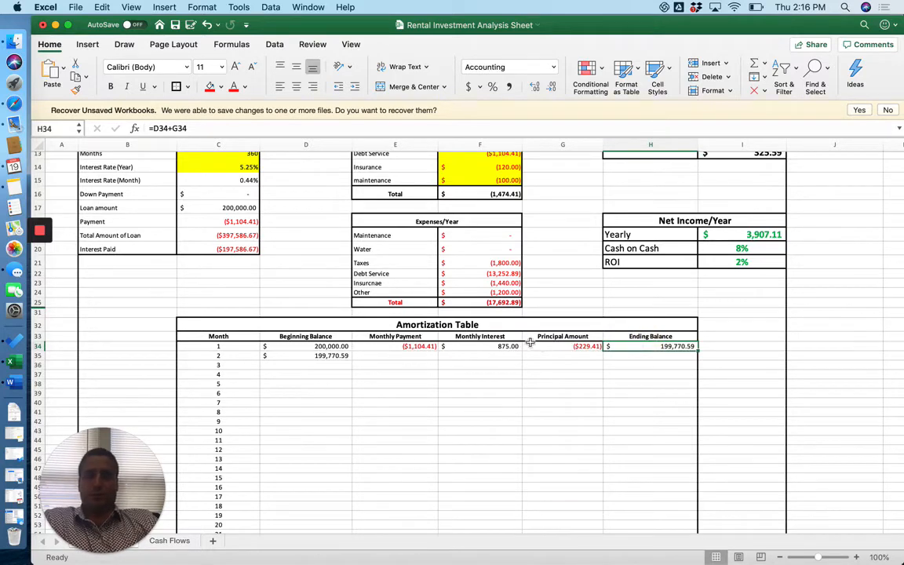
{"action": "left_click", "coordinate": [306, 347]}
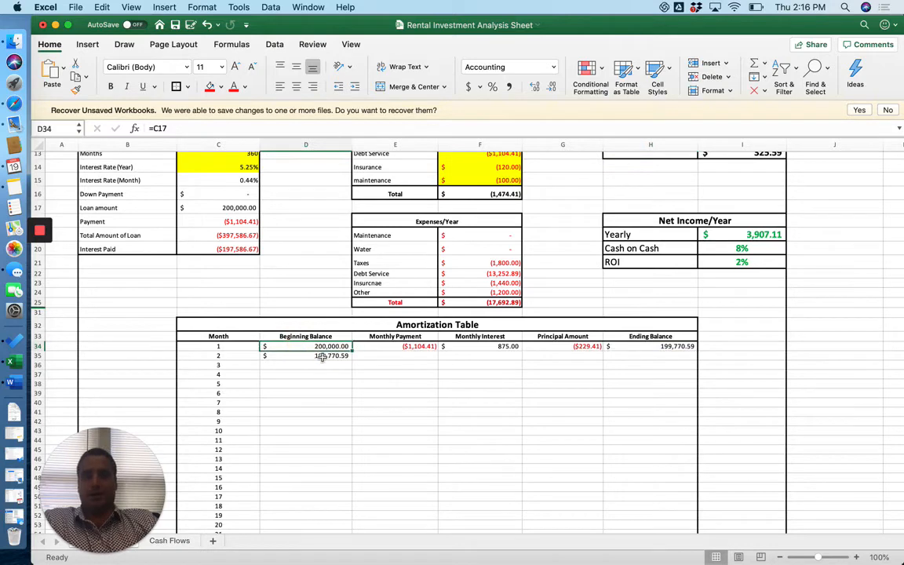
{"action": "left_click", "coordinate": [306, 355]}
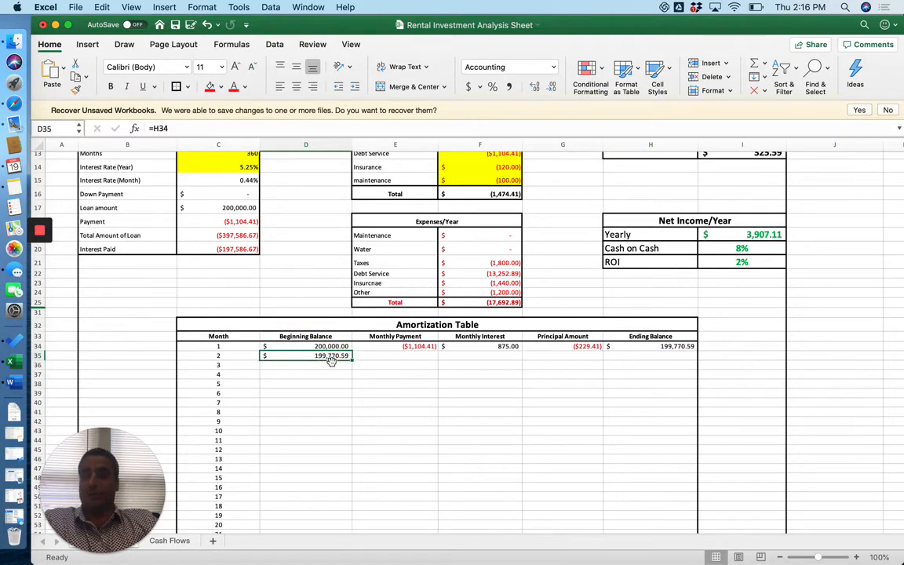
{"action": "left_click", "coordinate": [395, 347]}
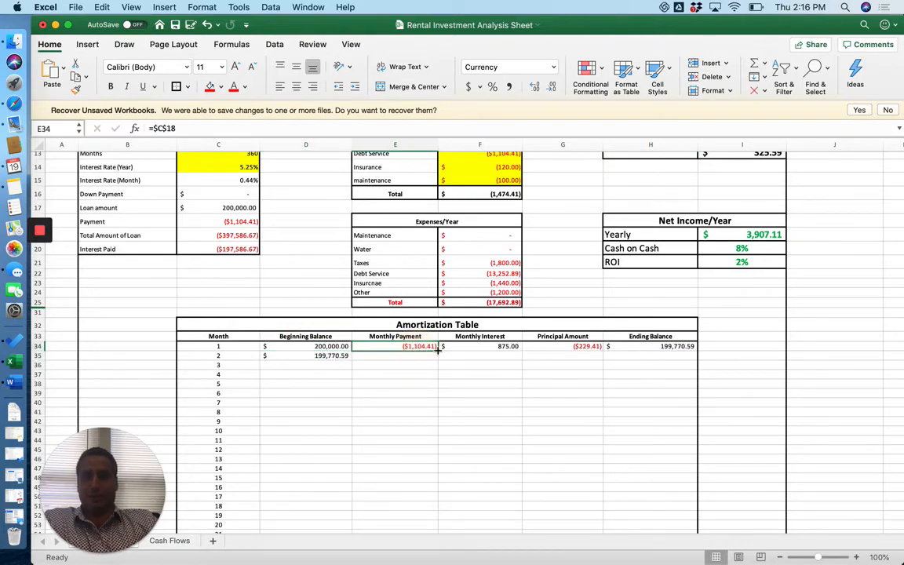
{"action": "mouse_move", "coordinate": [438, 359]}
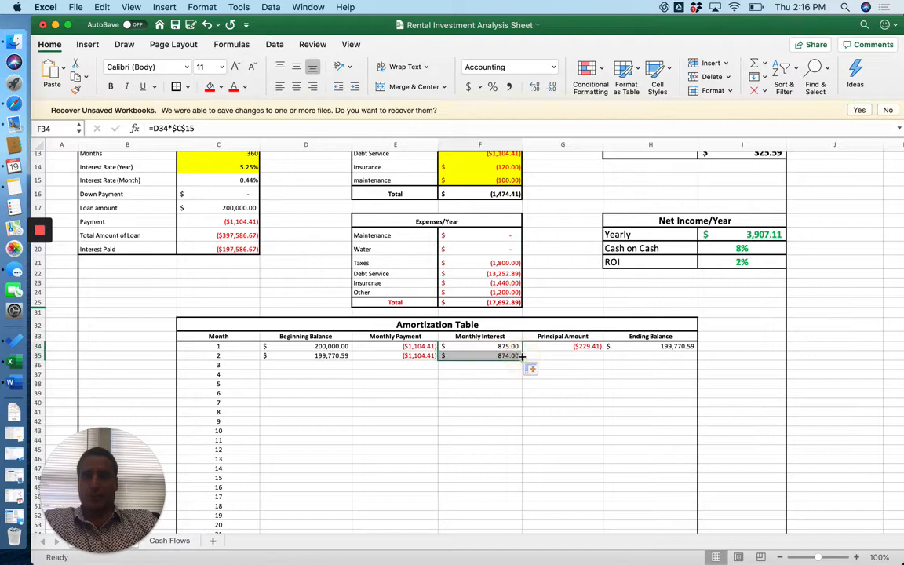
Step: Extend the interest, principal and ending balance formulas into month 2 ($874.00, $230.41, $199,540.18)
{"action": "left_click", "coordinate": [500, 355]}
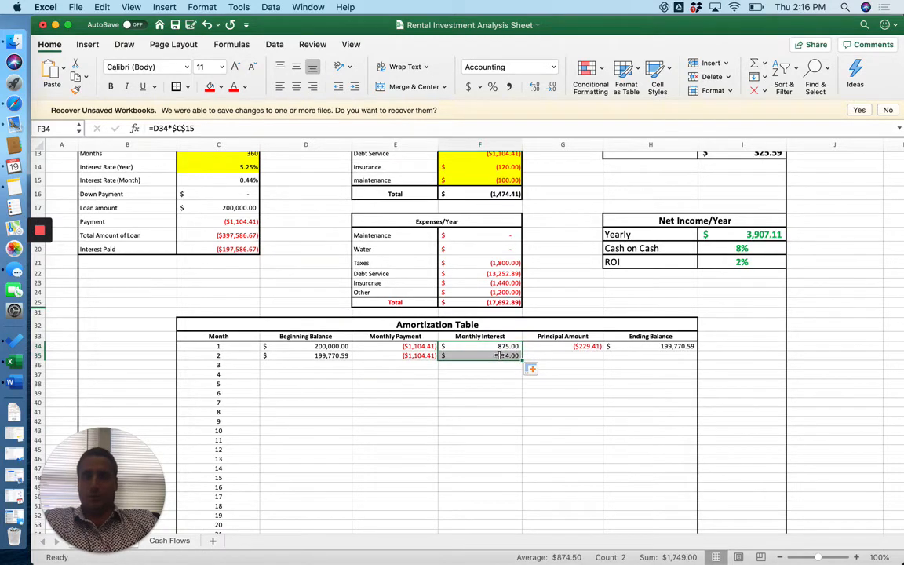
{"action": "left_click", "coordinate": [481, 355]}
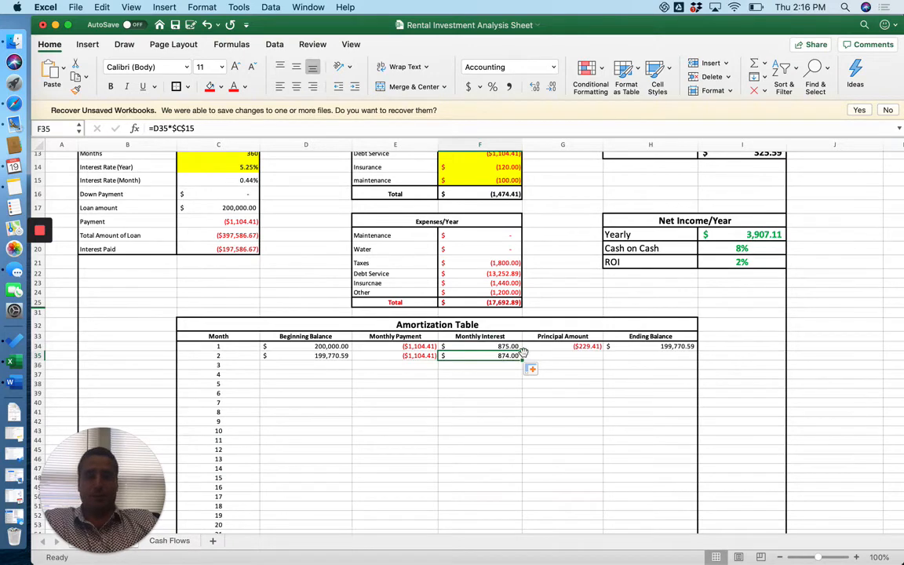
{"action": "left_click", "coordinate": [562, 347]}
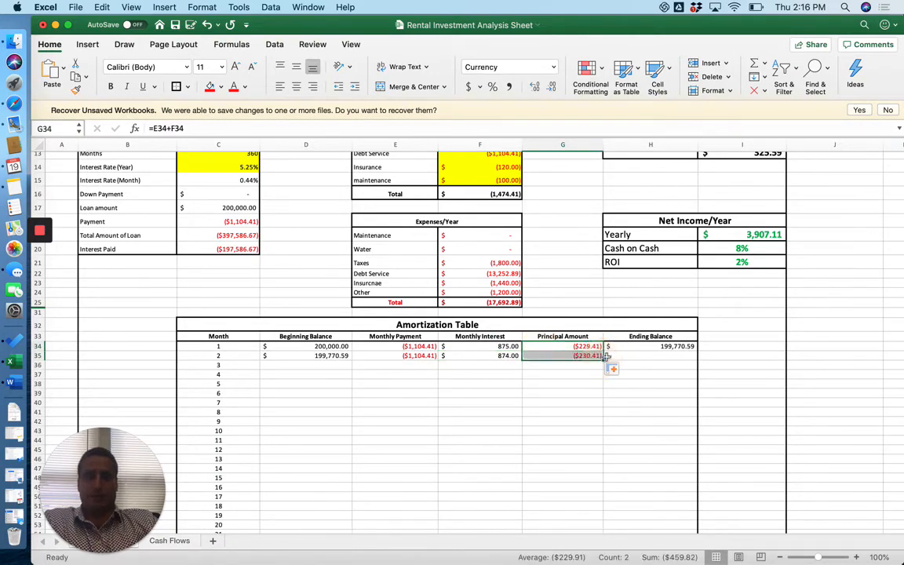
{"action": "left_click", "coordinate": [650, 347]}
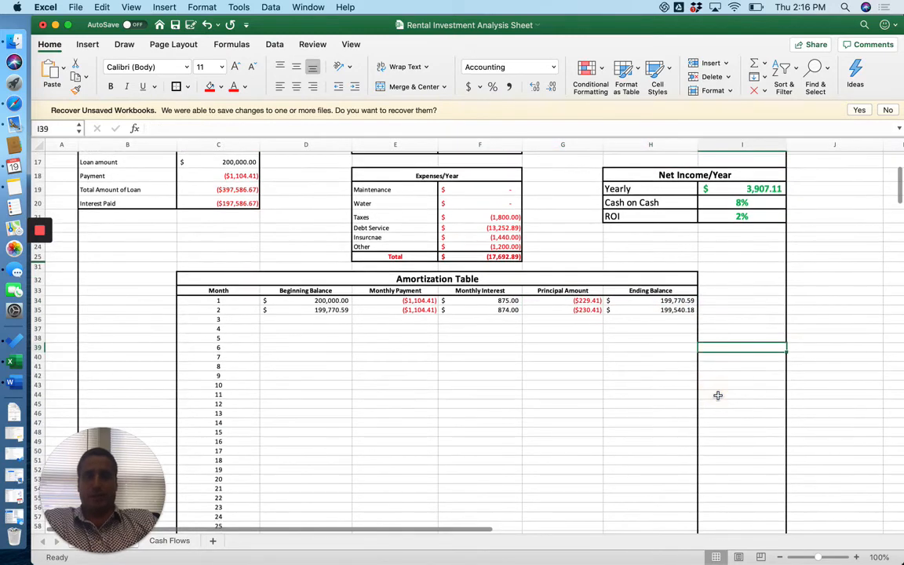
Step: Copy month 2's formulas down through month 360 and confirm the final ending balance is $0.00
{"action": "left_click", "coordinate": [304, 309]}
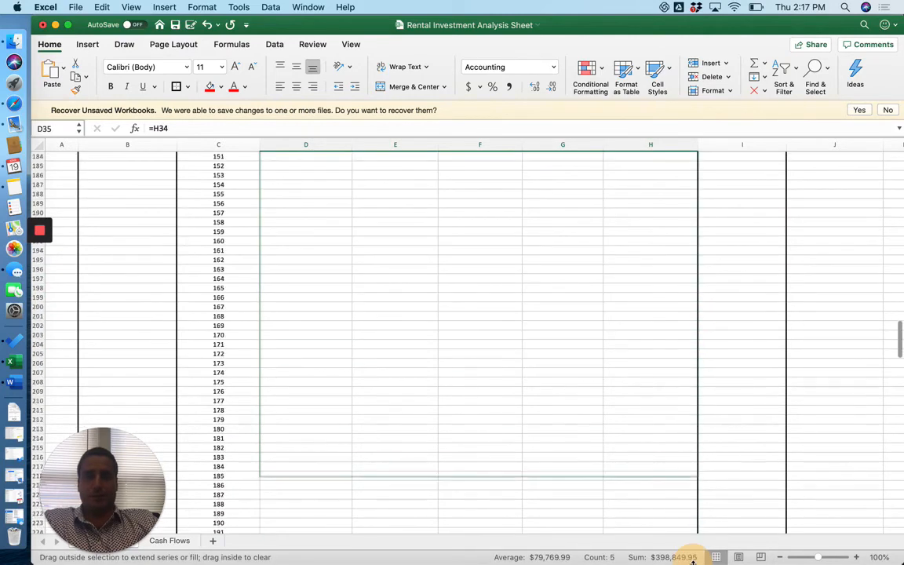
{"action": "scroll", "scroll_direction": "down", "scroll_amount": 3}
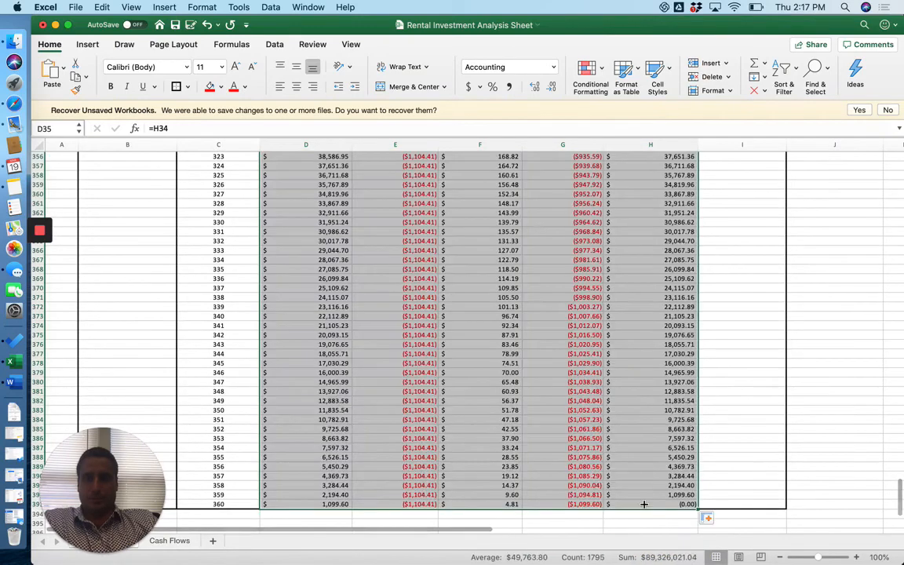
{"action": "left_click", "coordinate": [676, 506]}
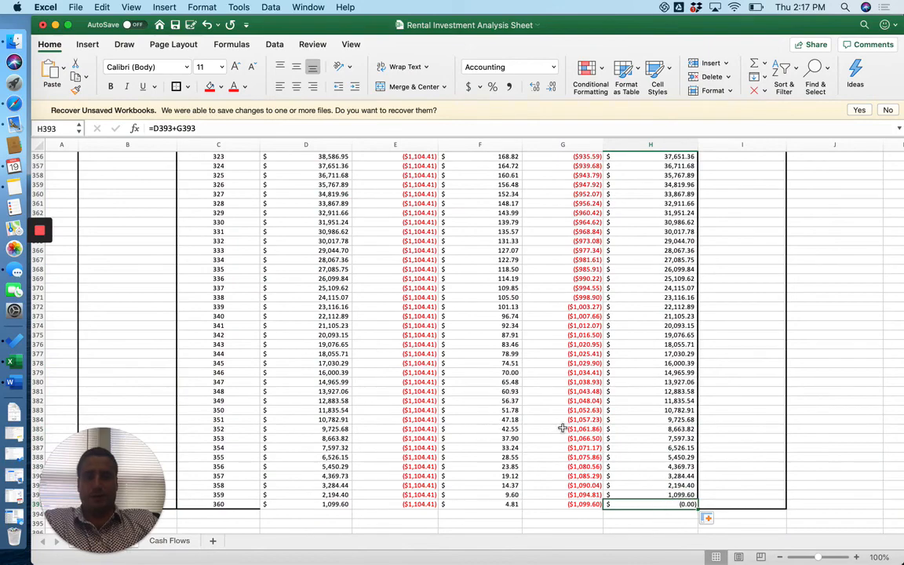
{"action": "scroll", "scroll_direction": "up", "scroll_amount": 3}
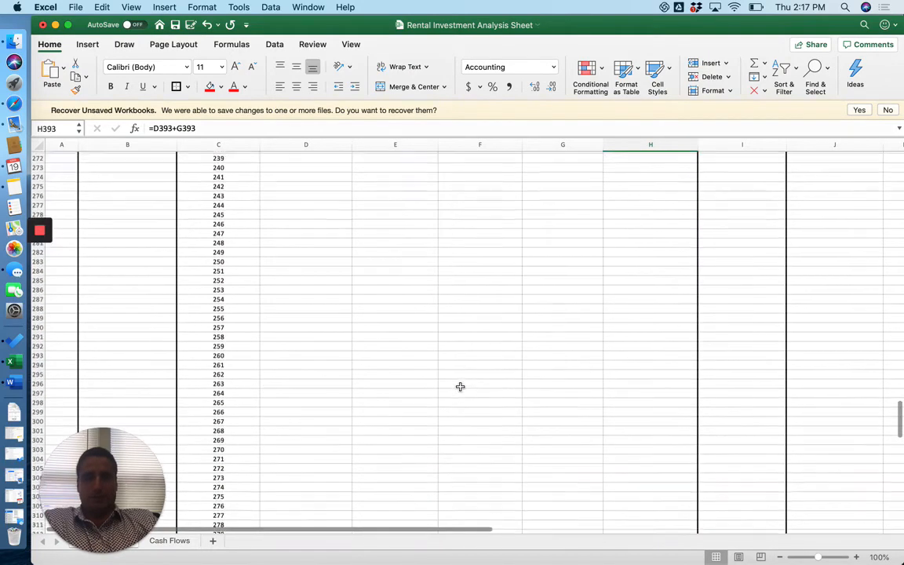
{"action": "scroll", "scroll_direction": "up", "scroll_amount": 3}
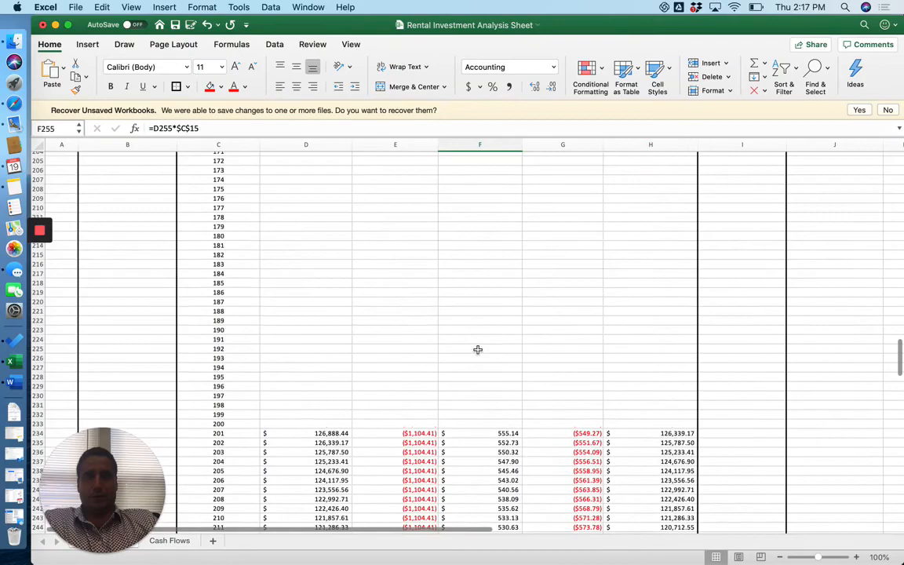
{"action": "scroll", "scroll_direction": "up", "scroll_amount": 3}
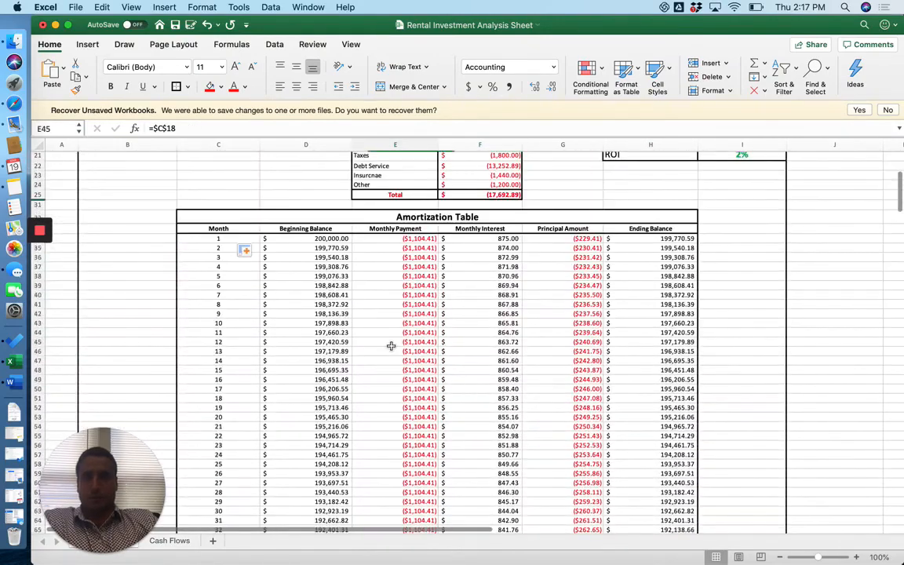
{"action": "scroll", "scroll_direction": "down", "scroll_amount": 3}
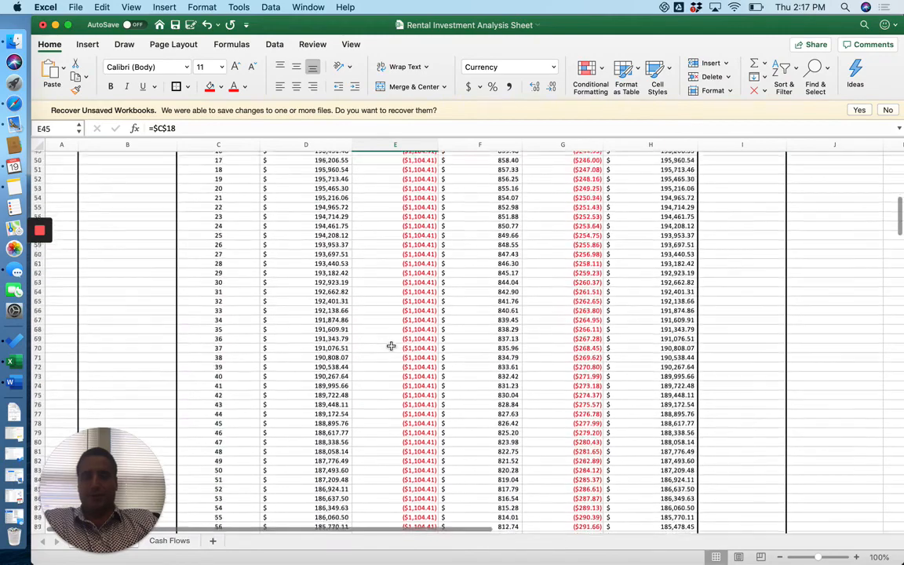
{"action": "scroll", "scroll_direction": "down", "scroll_amount": 3}
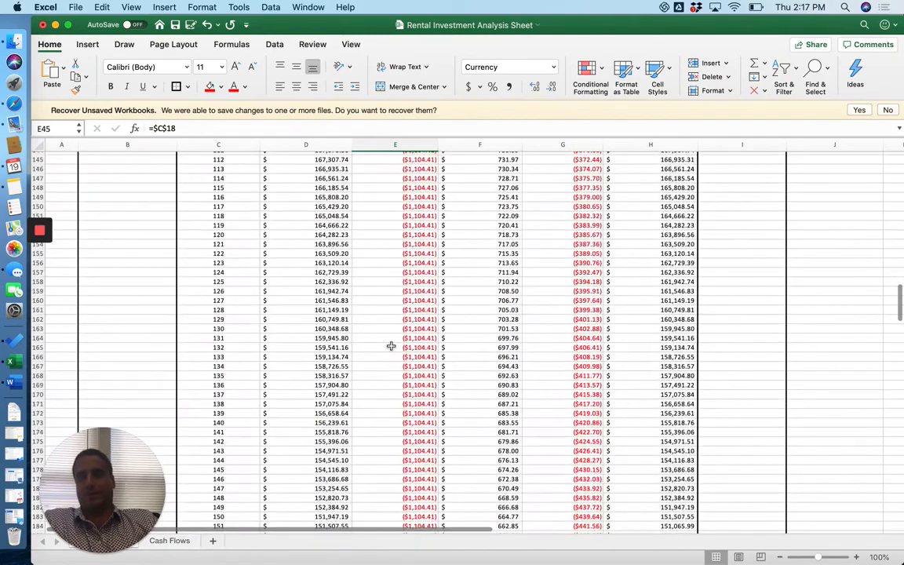
{"action": "scroll", "scroll_direction": "down", "scroll_amount": 3}
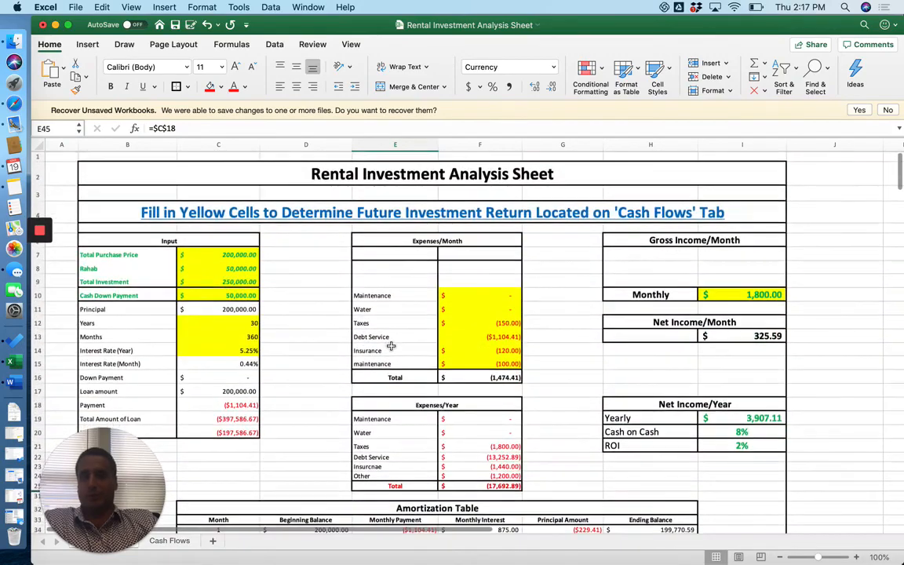
{"action": "scroll", "scroll_direction": "down", "scroll_amount": 3}
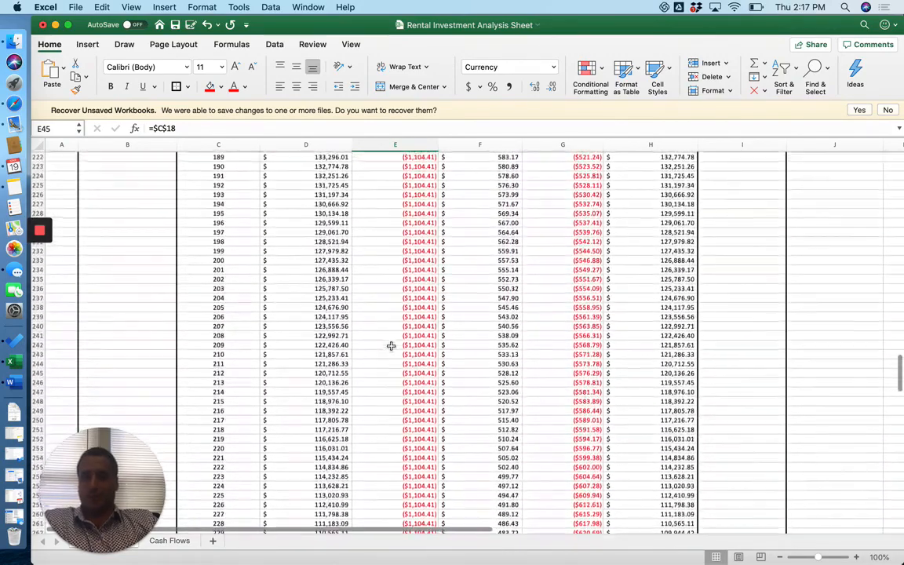
{"action": "scroll", "scroll_direction": "up", "scroll_amount": 3}
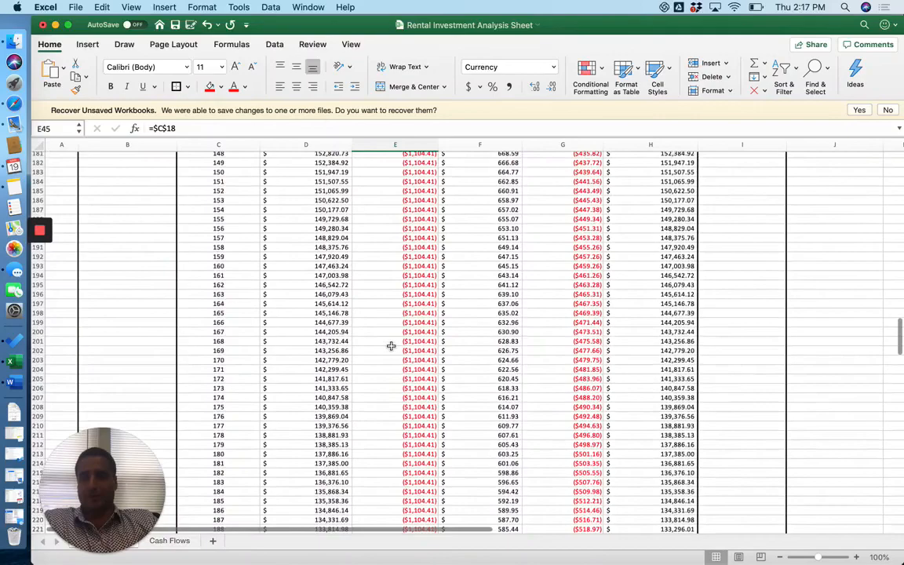
{"action": "scroll", "scroll_direction": "up", "scroll_amount": 3}
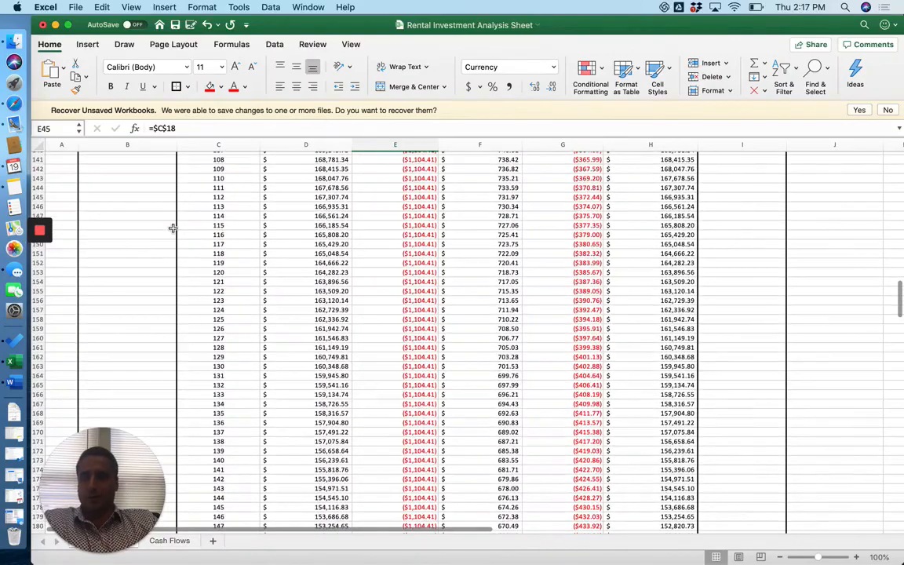